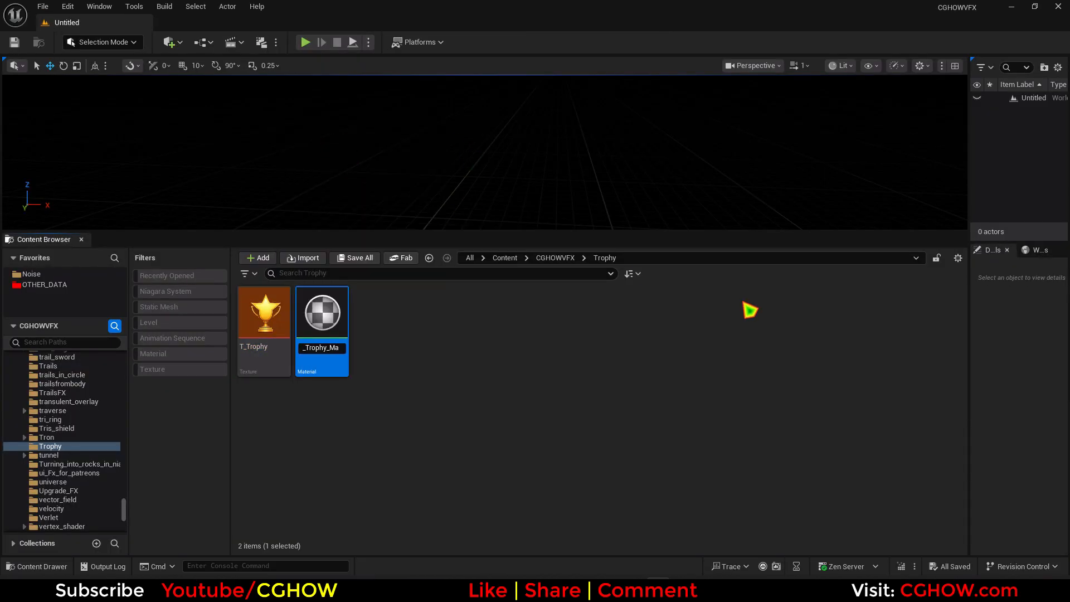
Name the new material M_Rays in the Trophy folder beside T_Trophy.
double_click(321, 312)
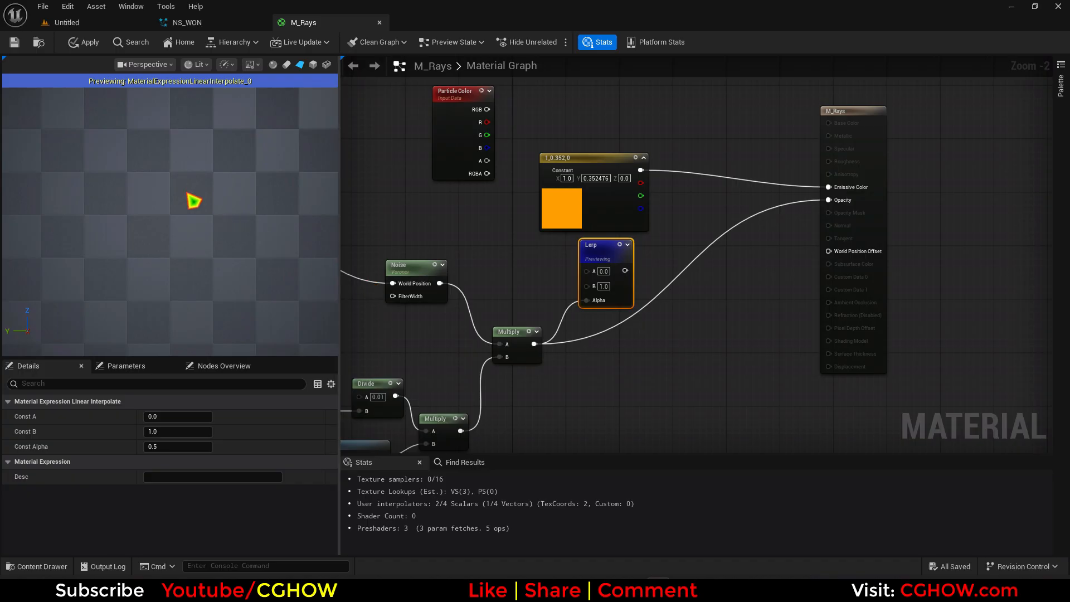
Apply the M_Rays changes: orange emissive, noise-multiplied opacity and a new Lerp node.
click(198, 23)
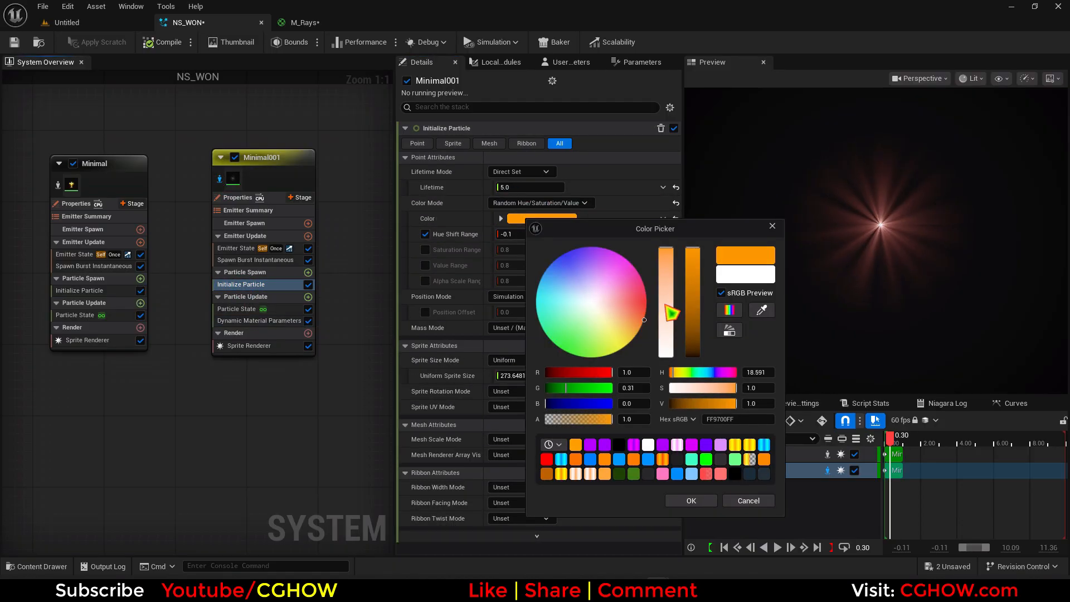
Commit Minimal001's random-hue orange FF9700 particle colour in NS_WON.
click(299, 22)
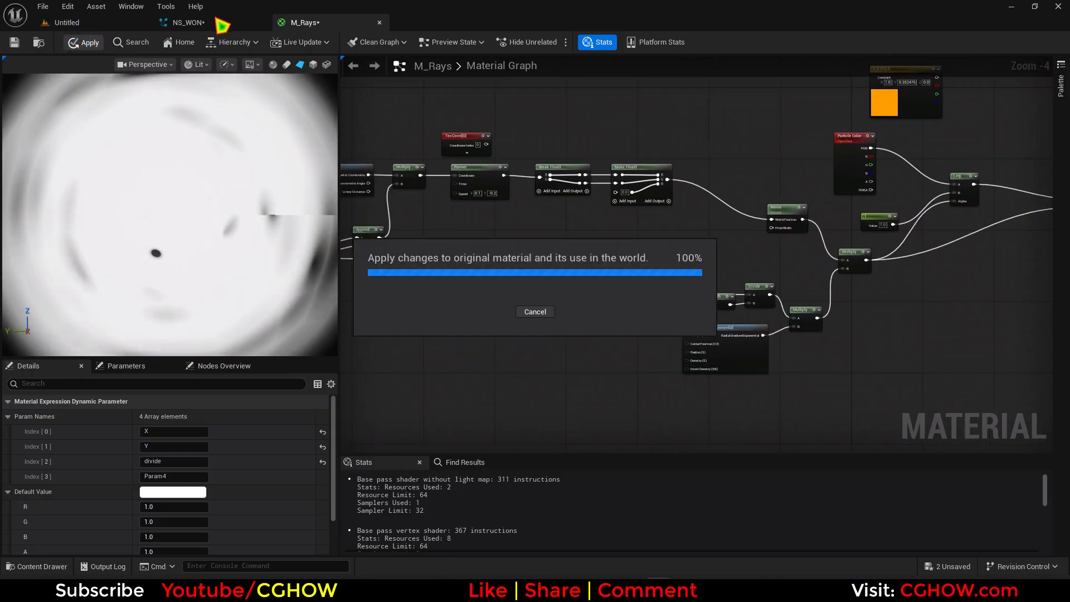
click(182, 22)
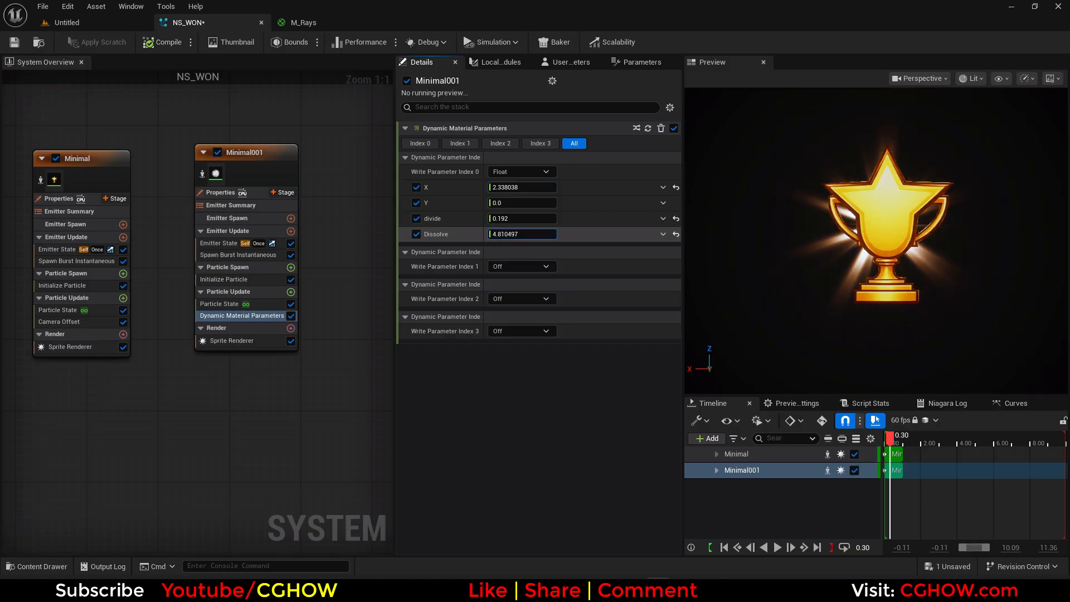
Enter Minimal001's dynamic parameters: X 2.34, Y 0, divide 0.192, Dissolve 4.81.
click(267, 333)
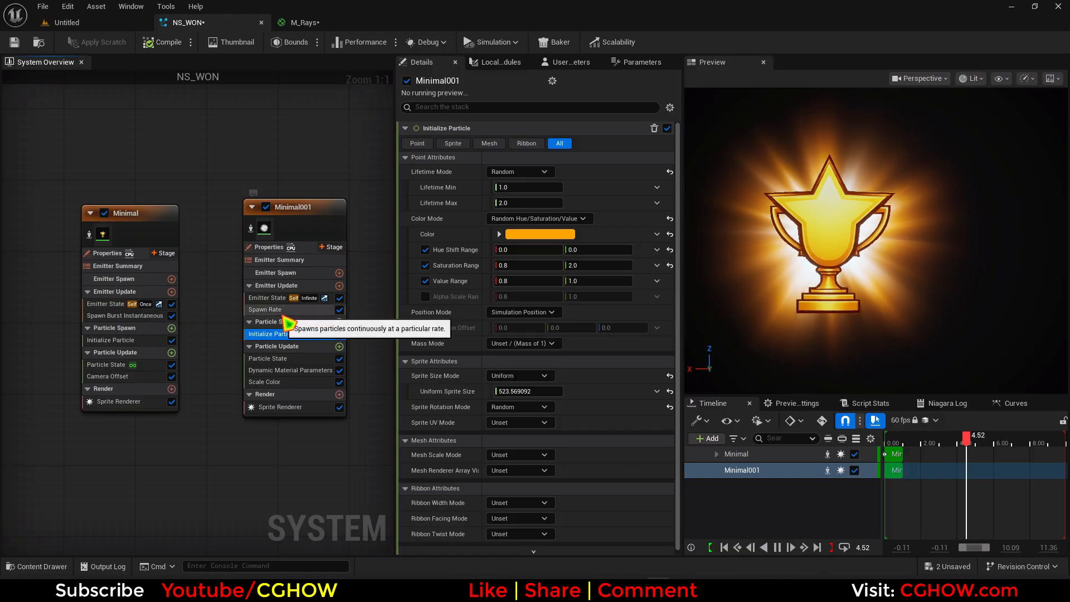
click(277, 381)
text(par)
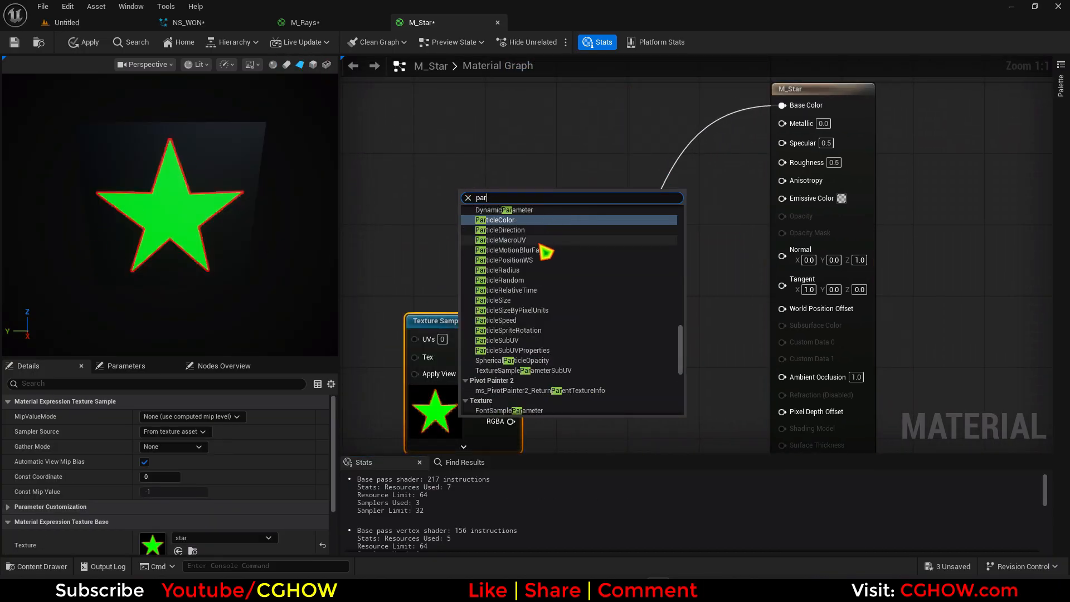
Add a Particle Color node driving M_Star's emissive and opacity, and apply the material.
click(495, 219)
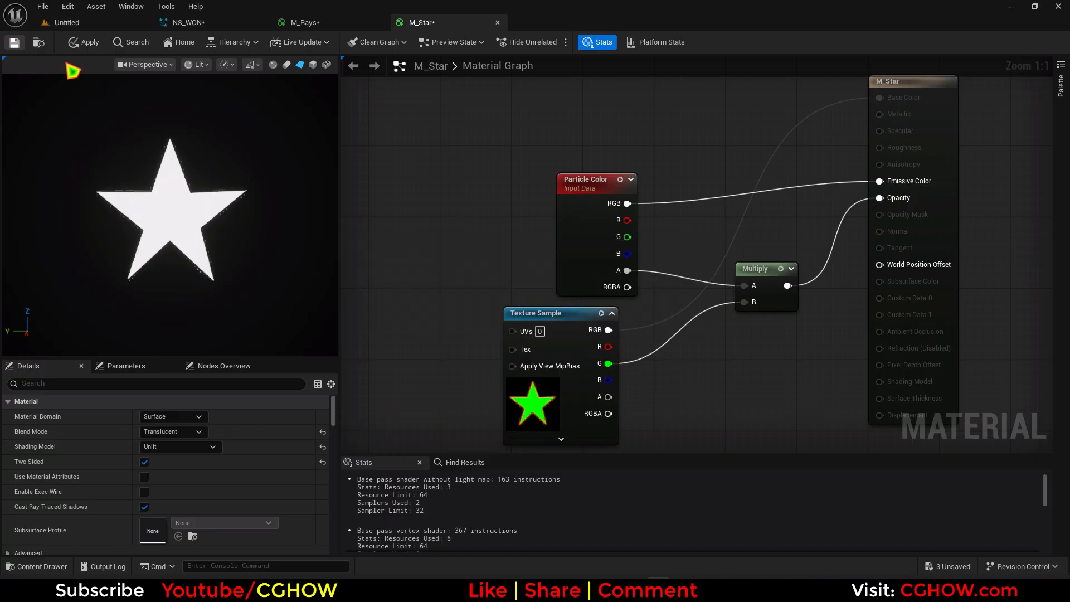
click(205, 23)
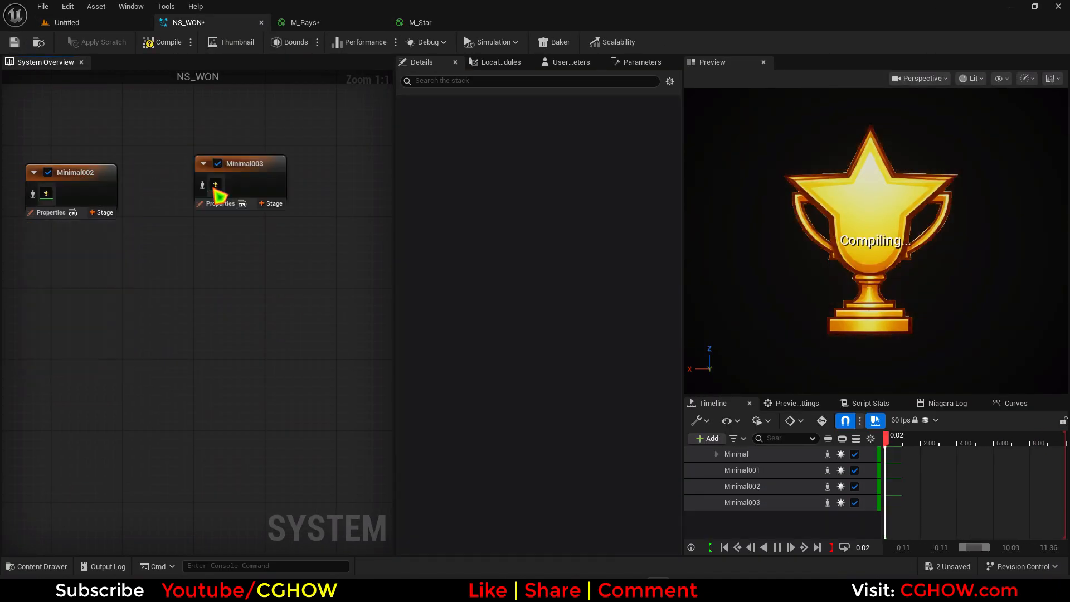